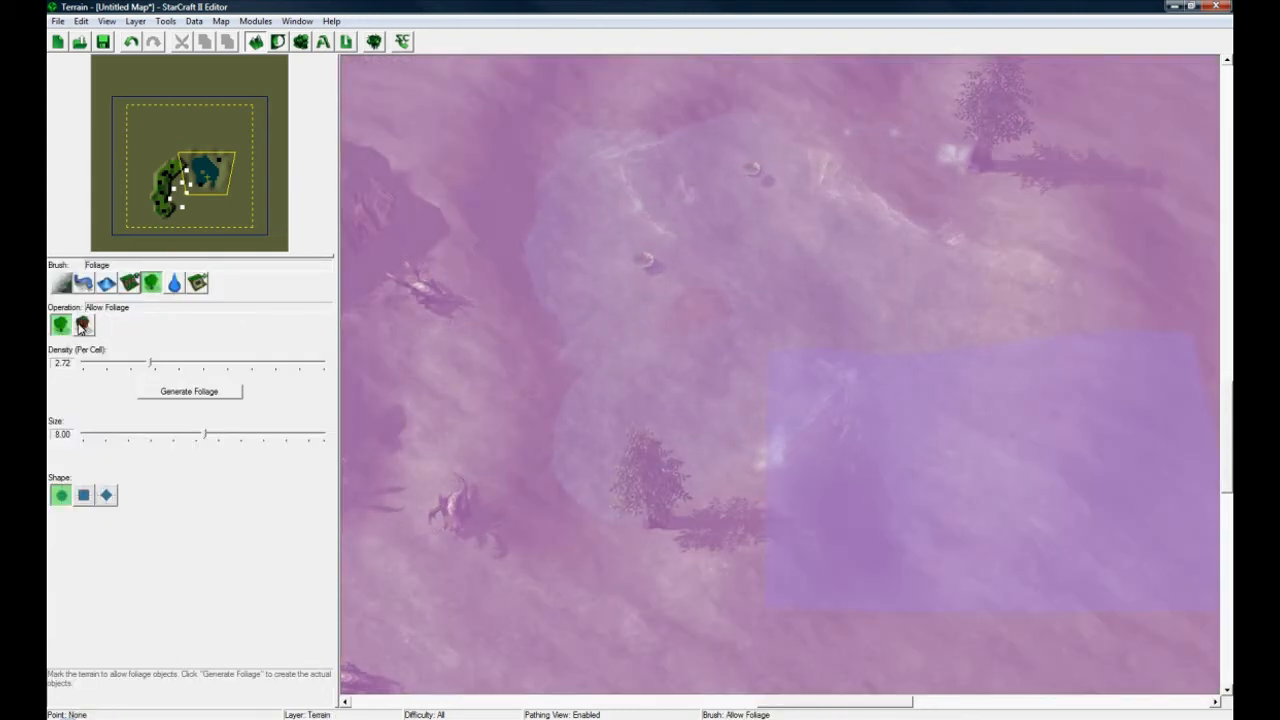
Step: Disallow foliage across the terrain, then paint size-4 Allow Foliage patches at upper left, upper right and bottom
left_click(83, 323)
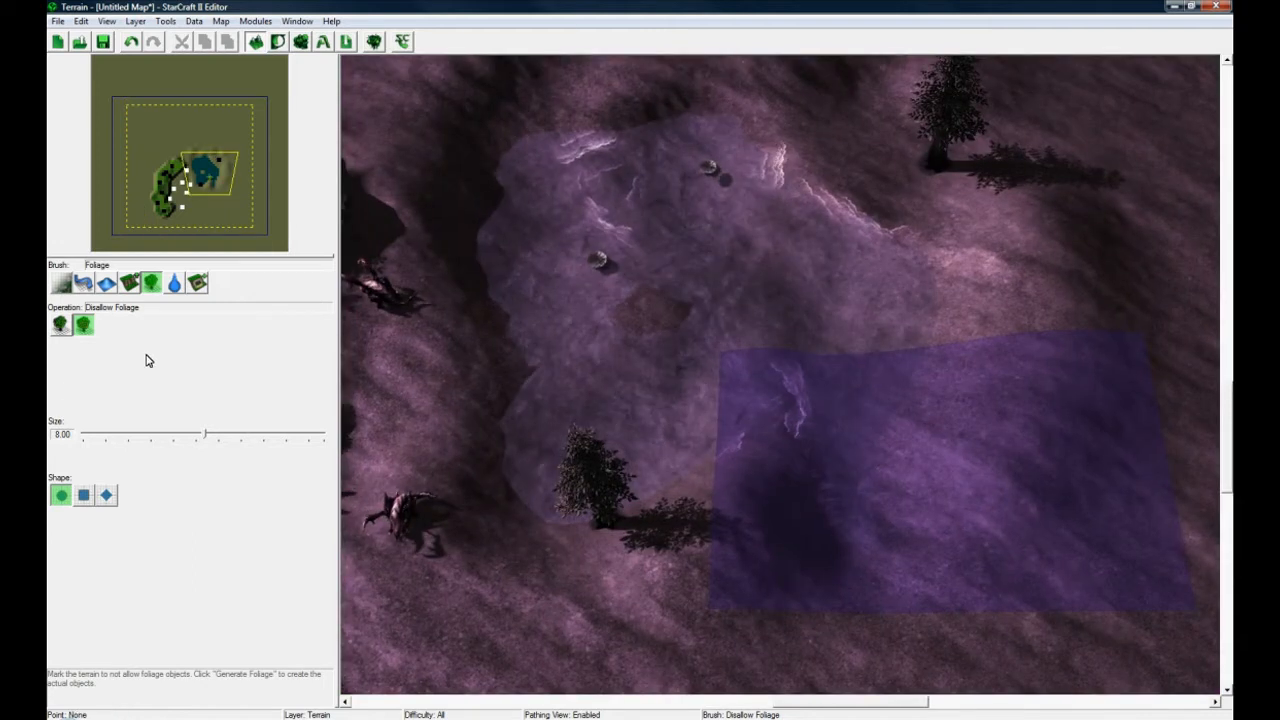
left_click(60, 323)
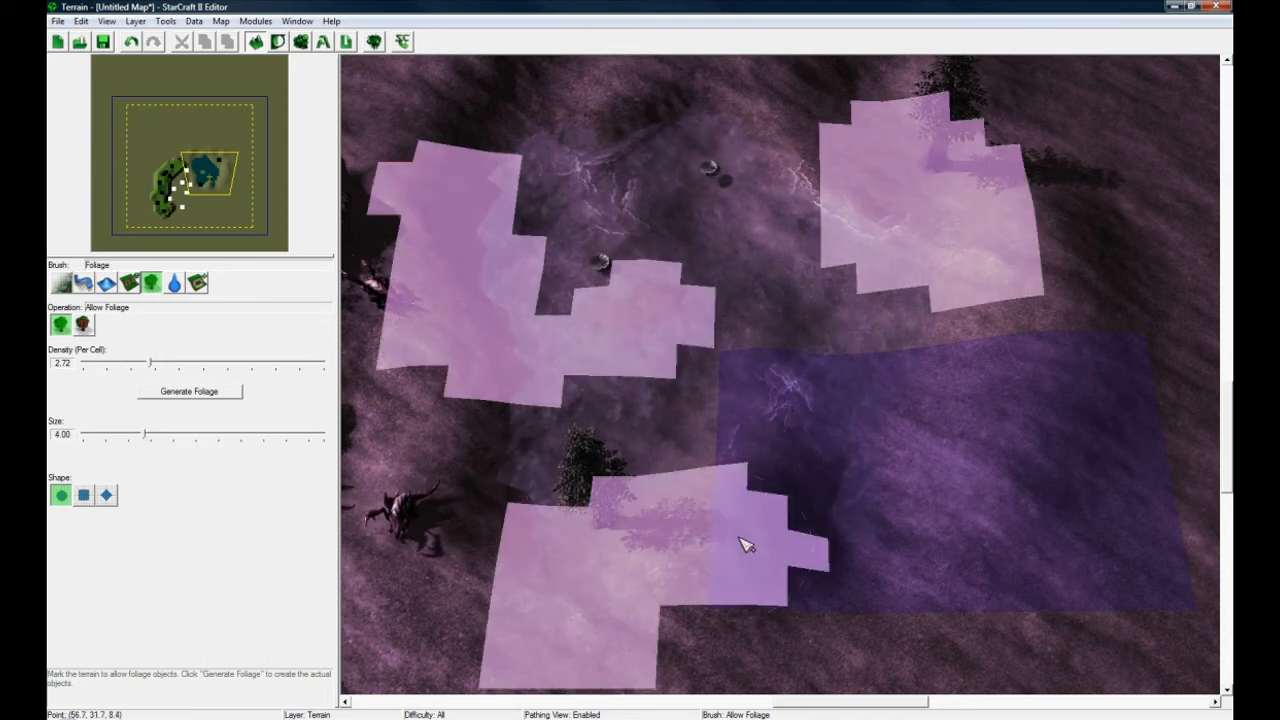
Step: Paint a lower-right Allow Foliage patch, set density to about 2.66 per cell, and generate foliage
left_click_drag(160, 363, 152, 363)
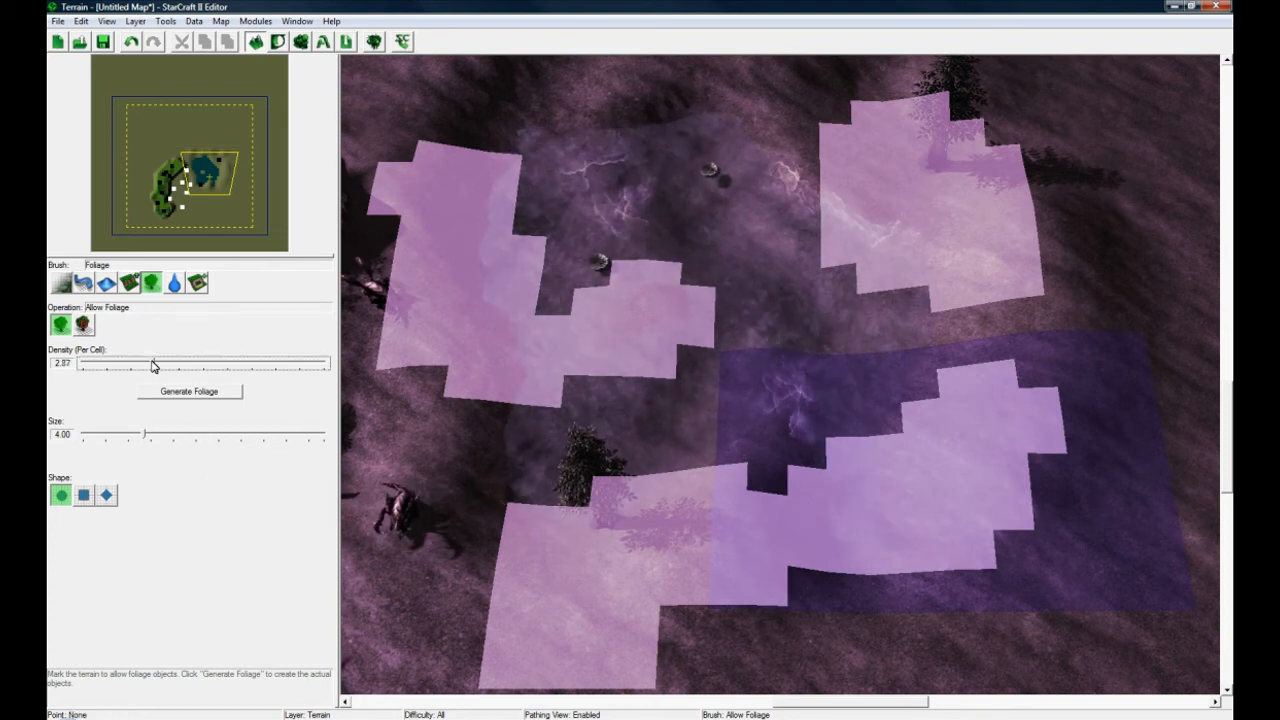
left_click(188, 391)
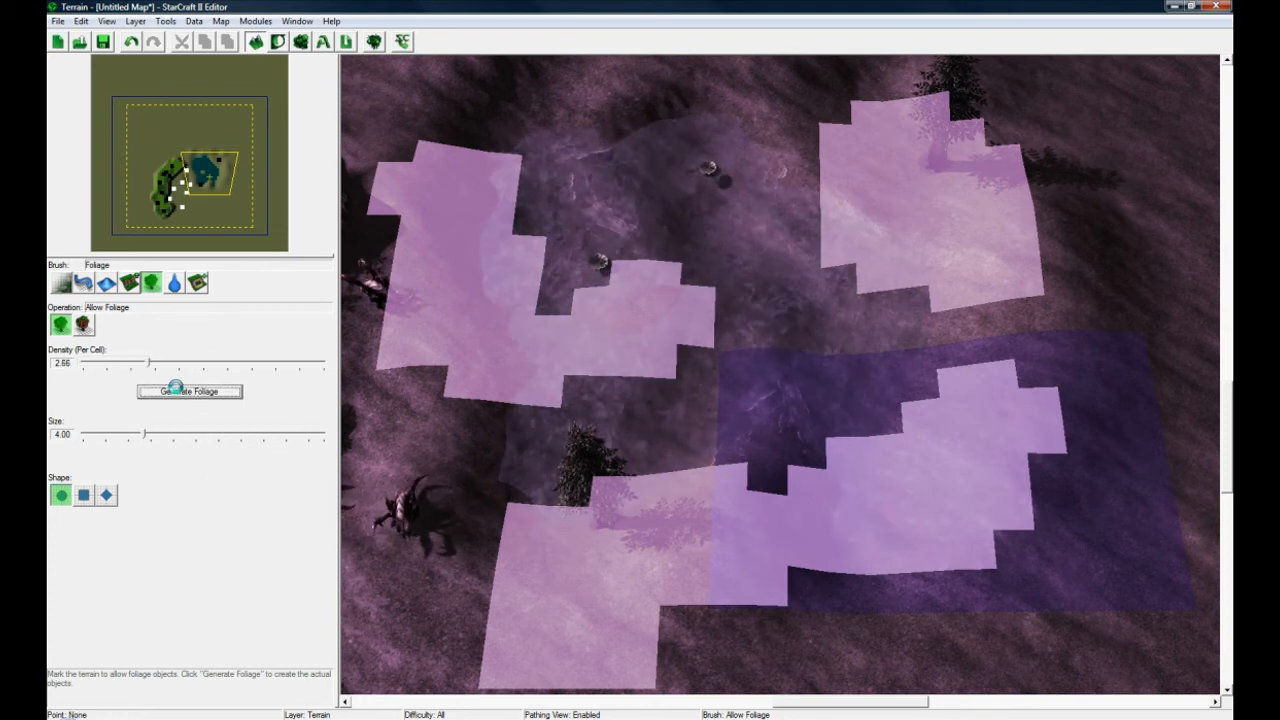
left_click(188, 391)
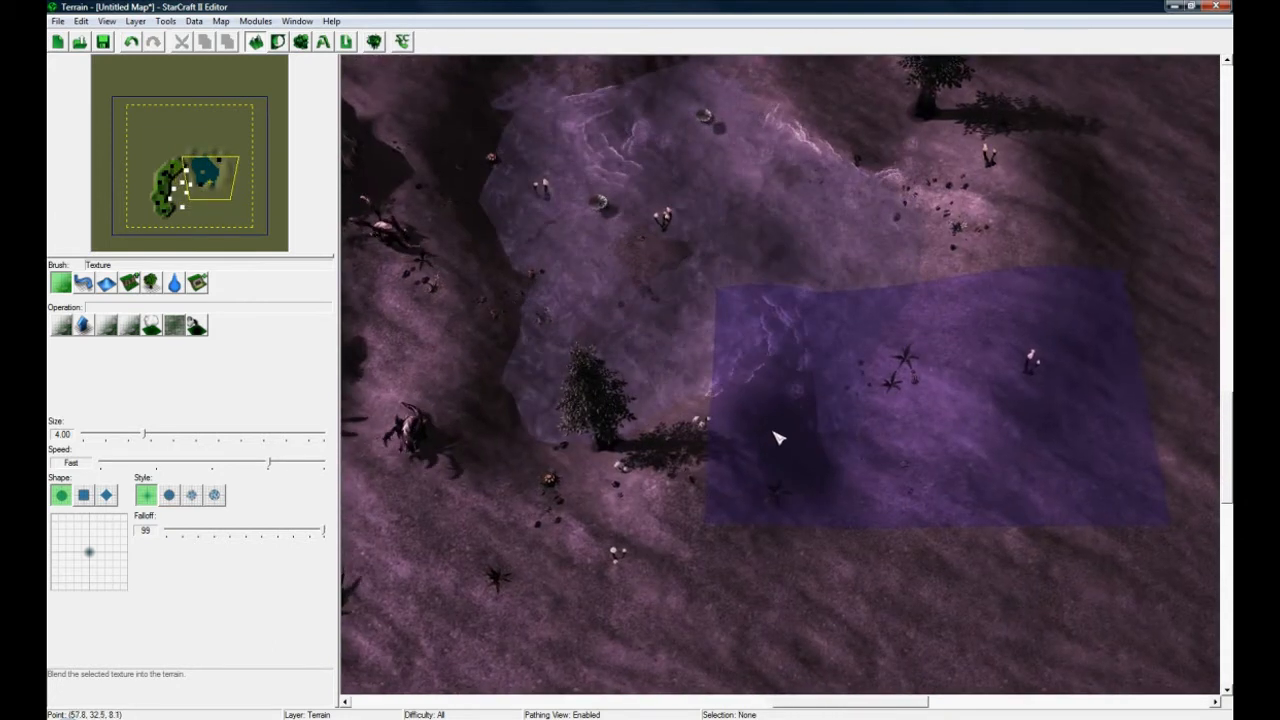
Step: Pan across the terrain to inspect the generated plants, then bring up the File menu
left_click(194, 20)
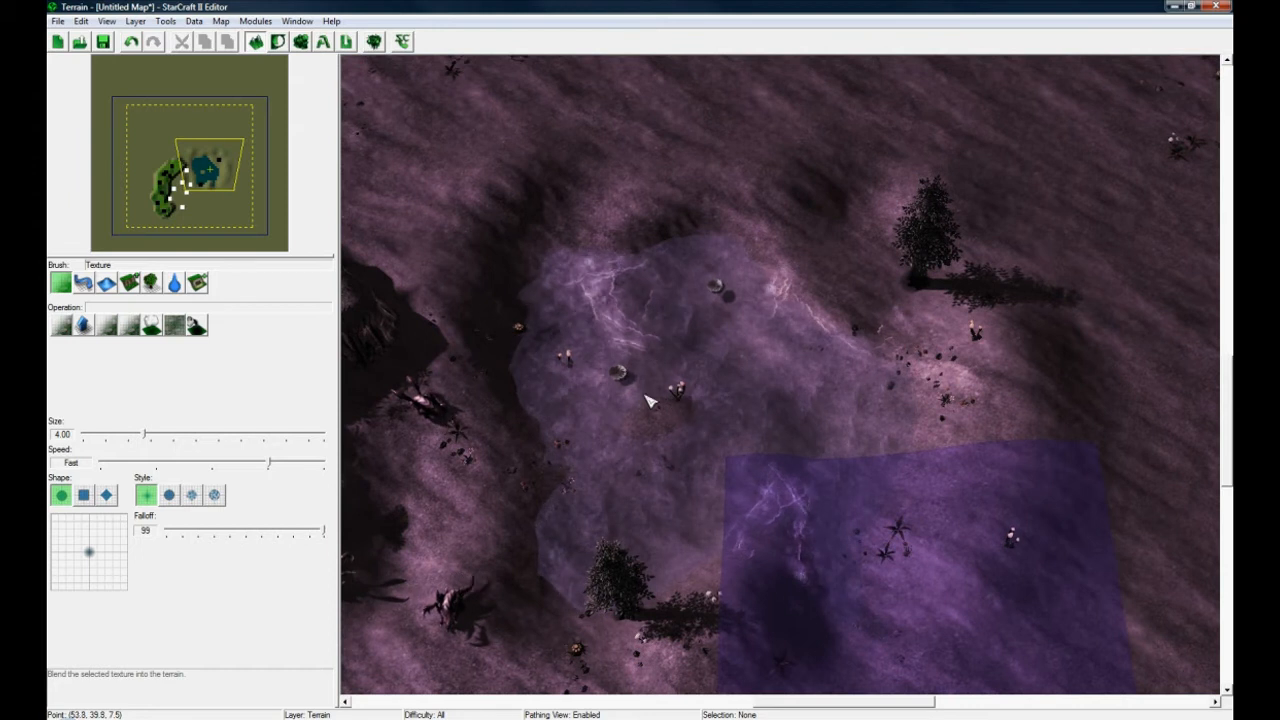
left_click(58, 20)
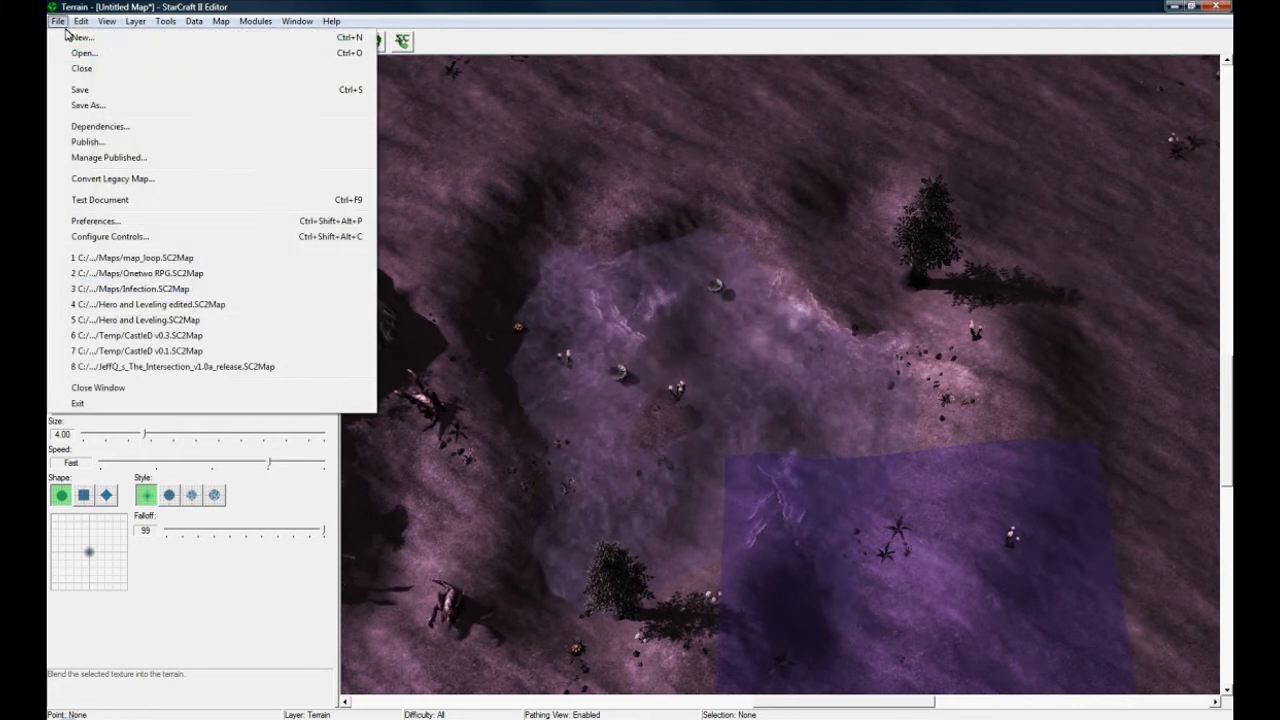
mouse_move(143, 82)
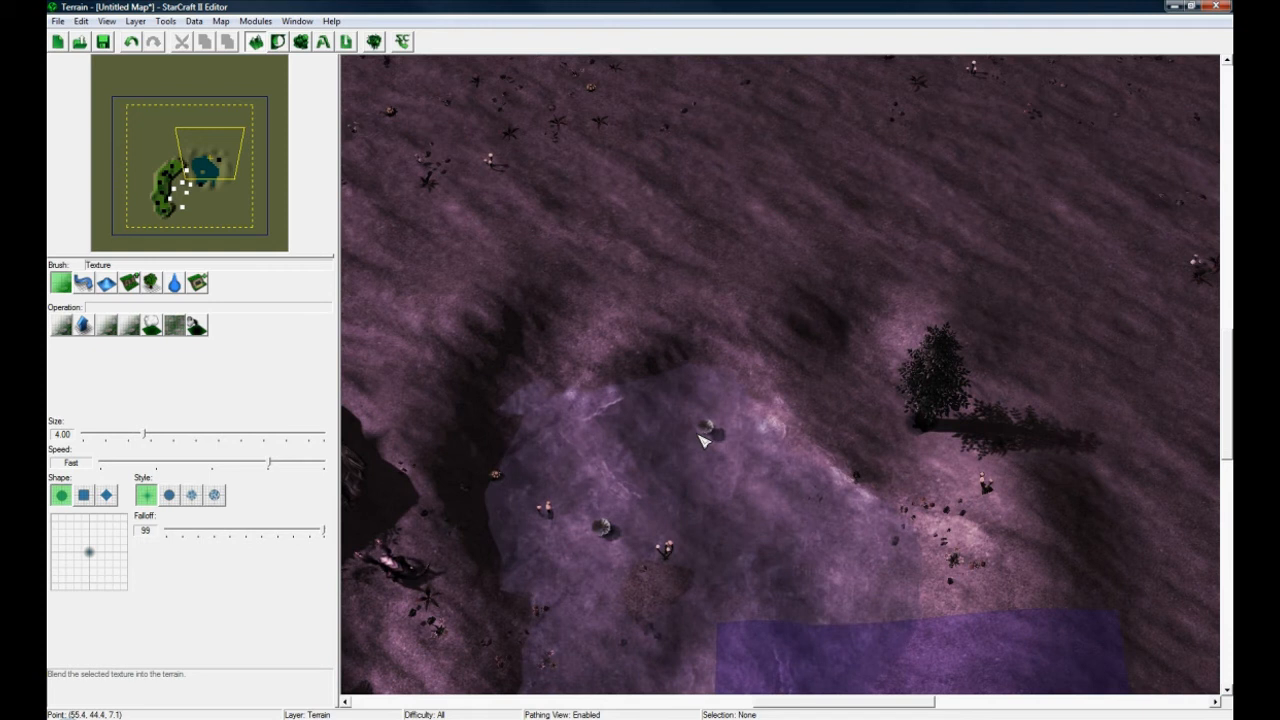
left_click(705, 428)
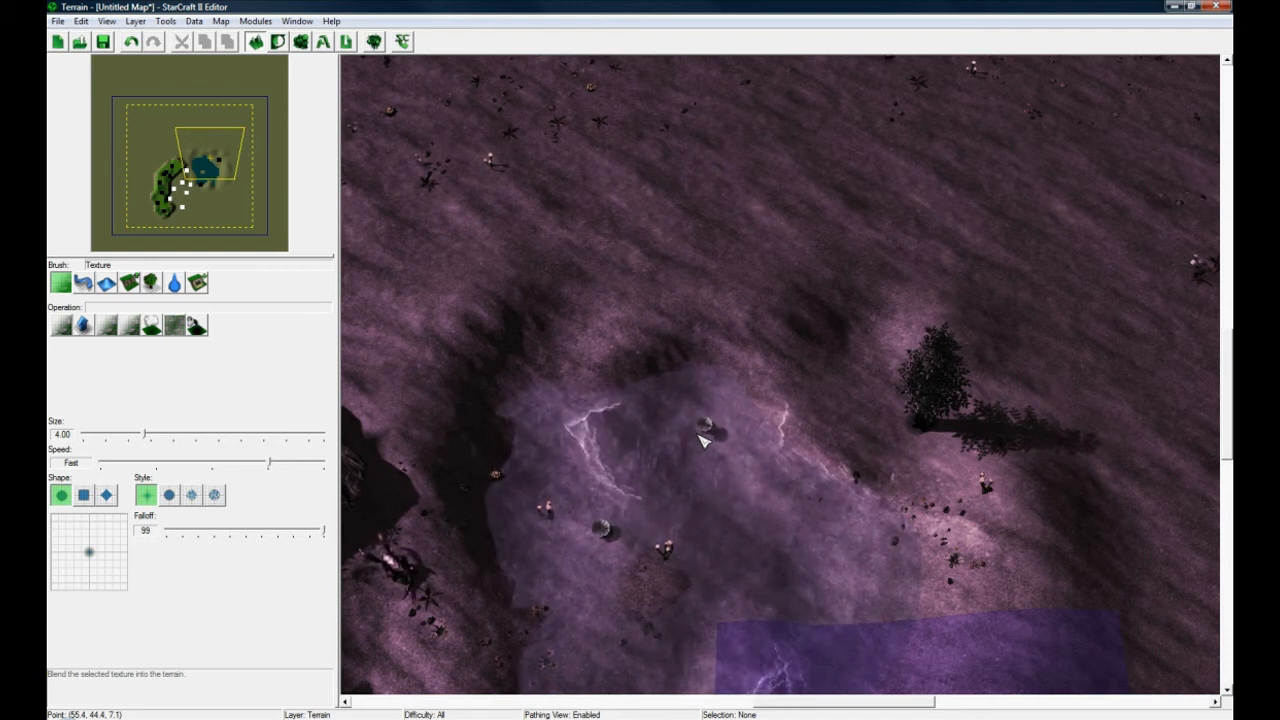
left_click(705, 435)
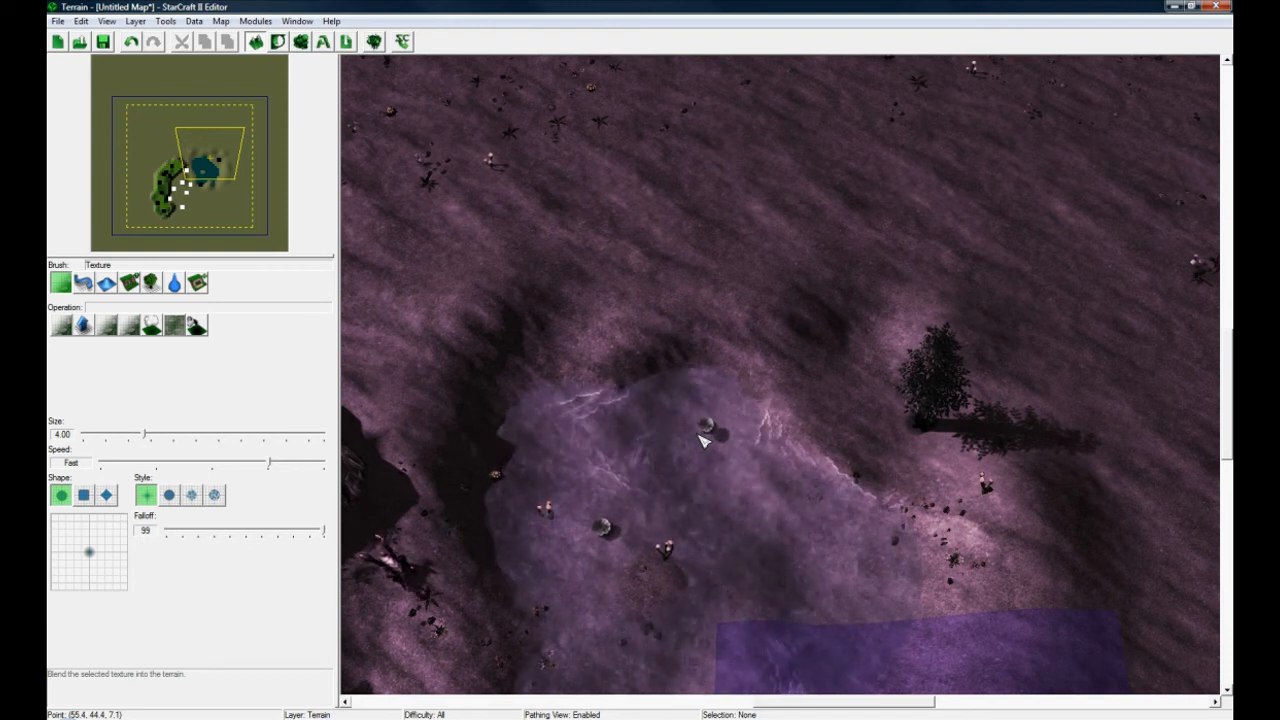